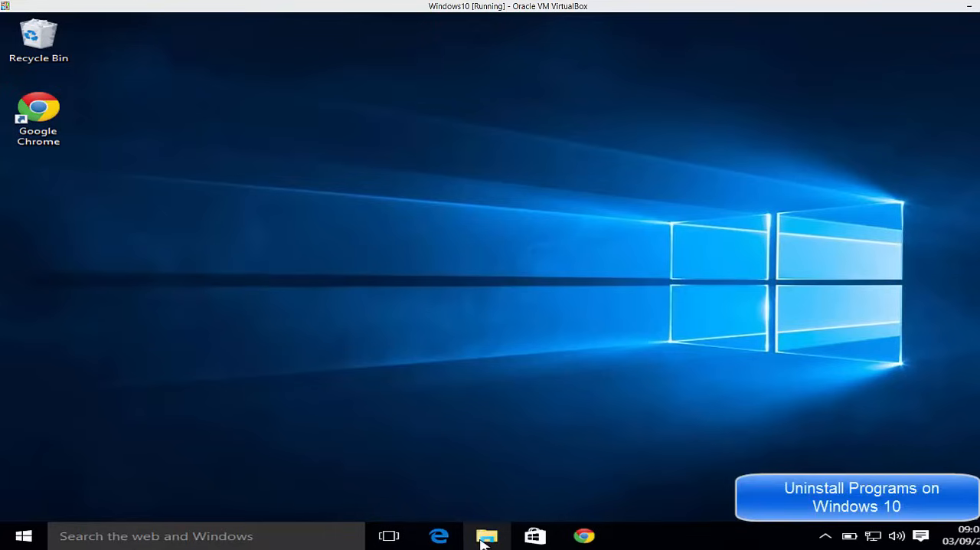
{"action": "mouse_move", "coordinate": [461, 469]}
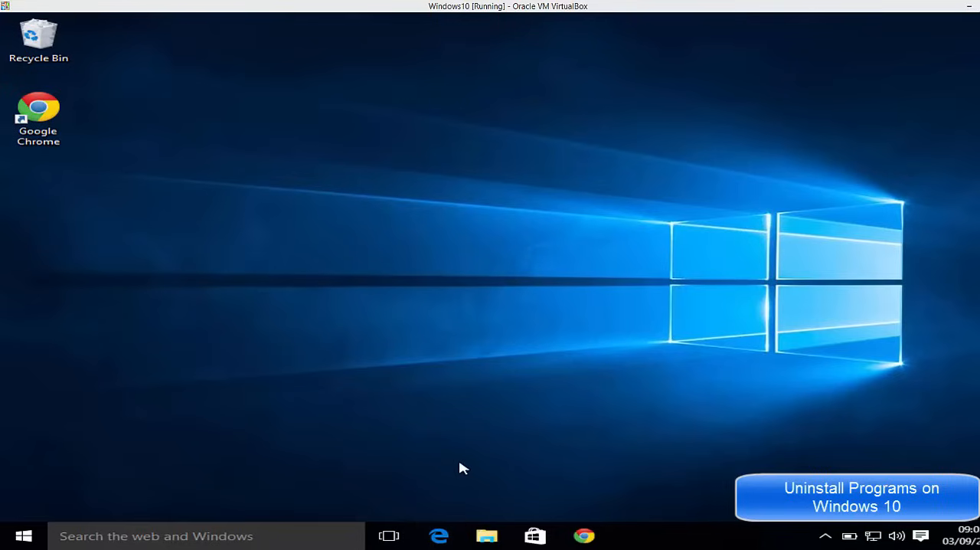
{"action": "mouse_move", "coordinate": [476, 471]}
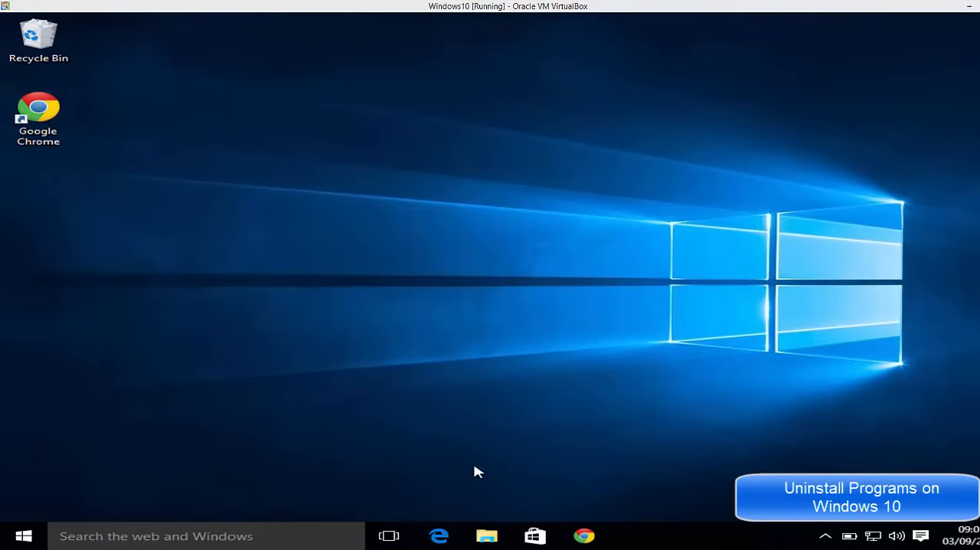
{"action": "mouse_move", "coordinate": [461, 457]}
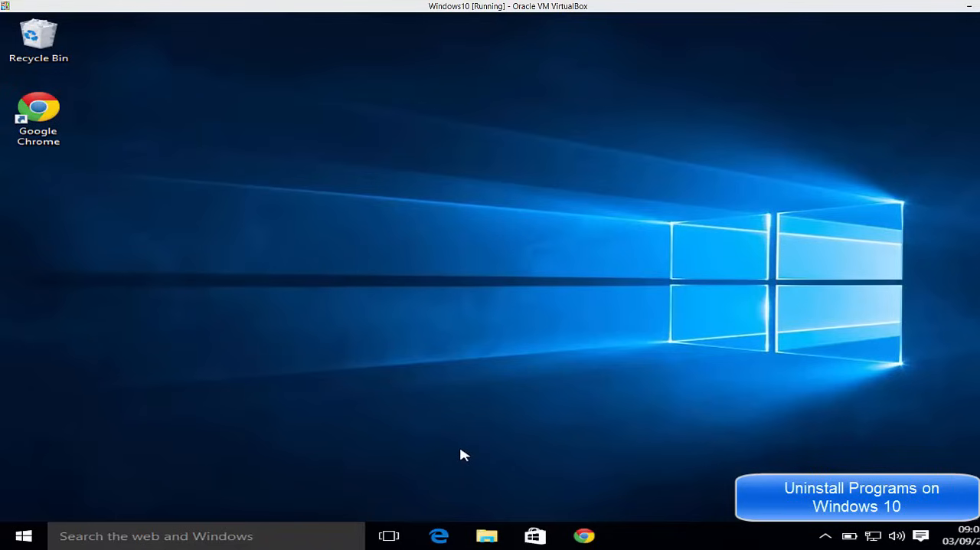
{"action": "mouse_move", "coordinate": [172, 492]}
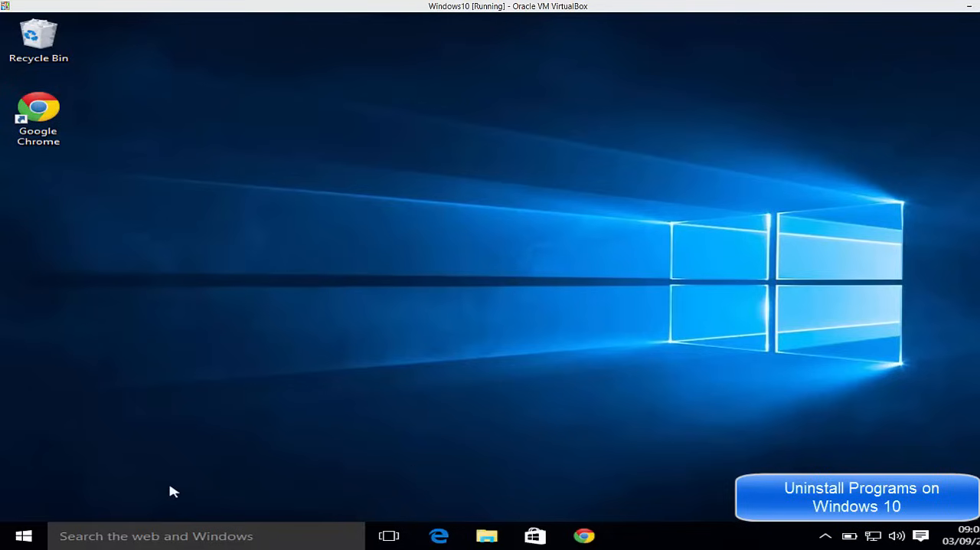
{"action": "mouse_move", "coordinate": [31, 539]}
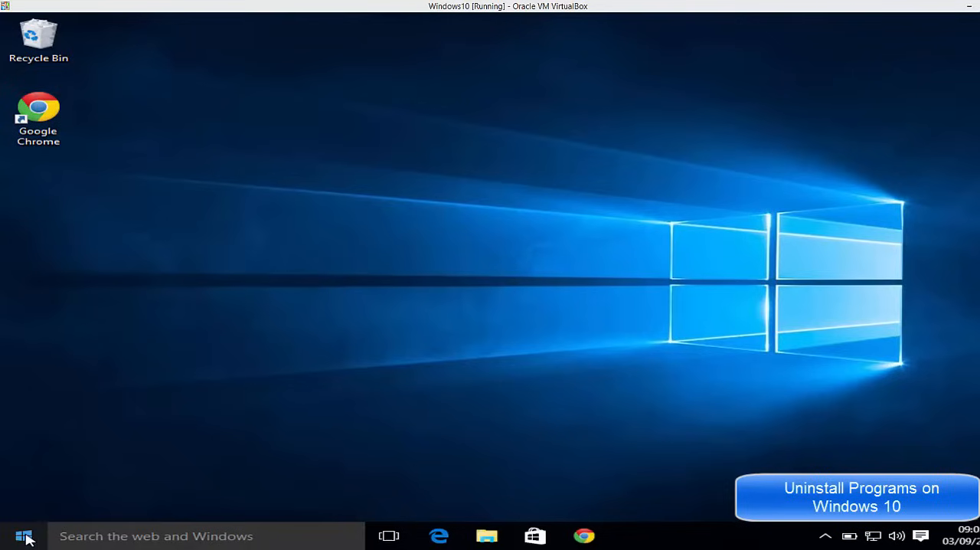
- From Start's All apps list, expand Google Chrome and show its context menu with Uninstall
{"action": "left_click", "coordinate": [29, 534]}
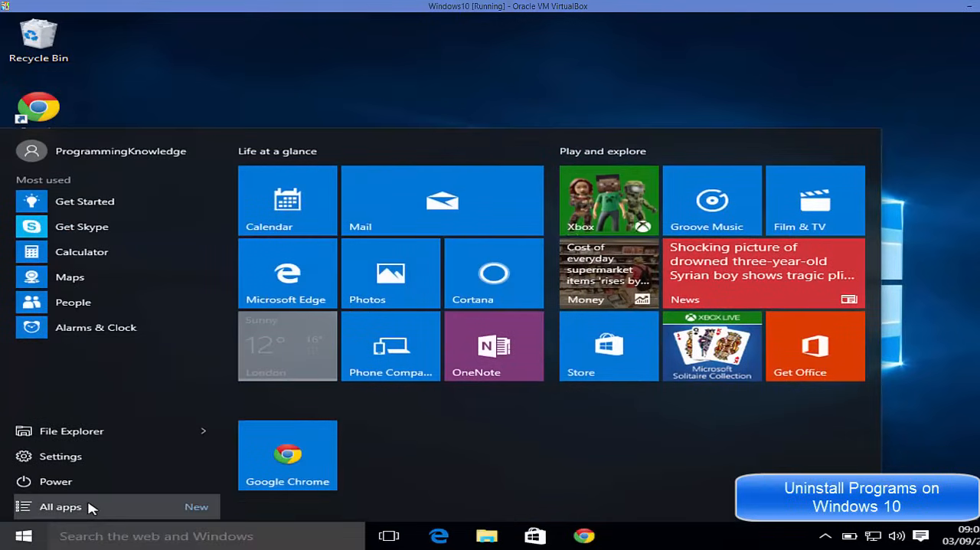
{"action": "left_click", "coordinate": [58, 506]}
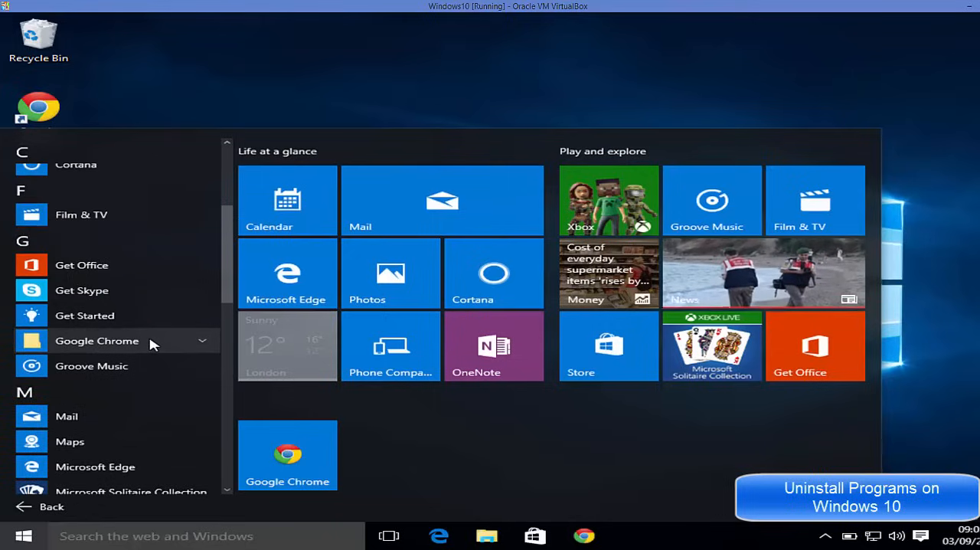
{"action": "left_click", "coordinate": [99, 340]}
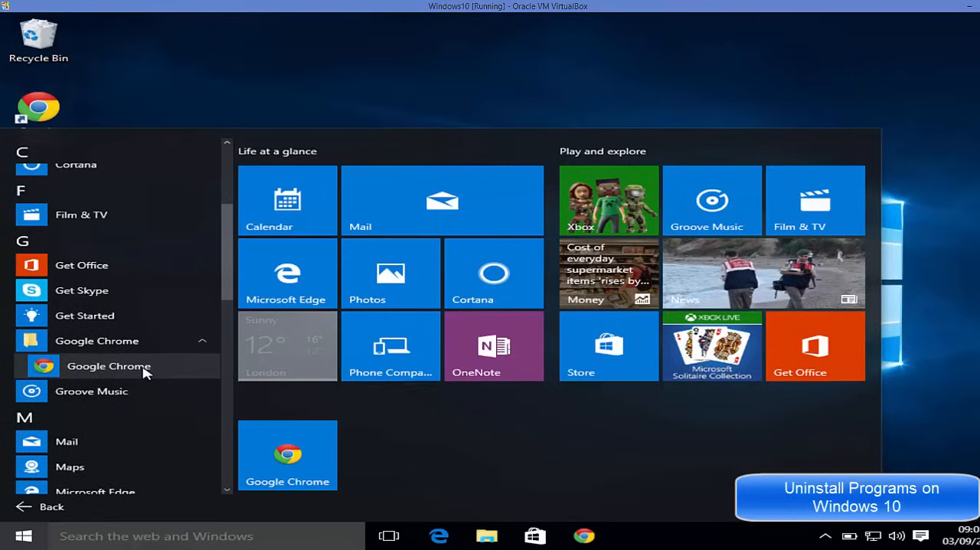
{"action": "right_click", "coordinate": [109, 366]}
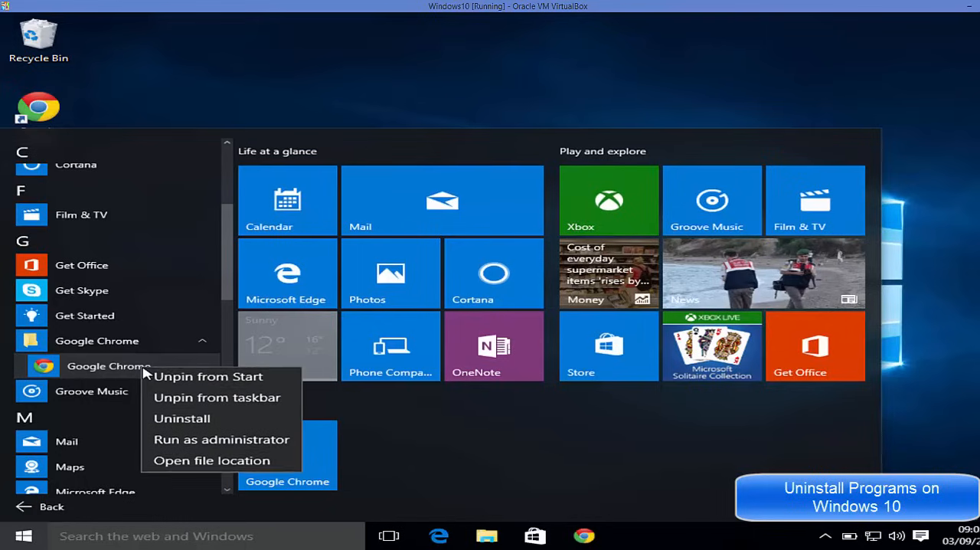
{"action": "mouse_move", "coordinate": [181, 418]}
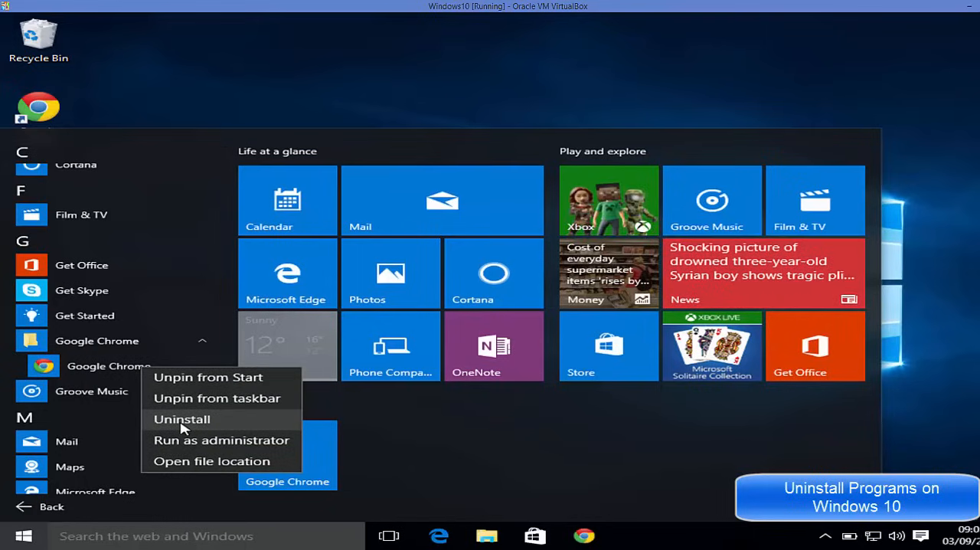
- Choose Uninstall, select Google Chrome in Programs and Features, then close that window
{"action": "left_click", "coordinate": [182, 419]}
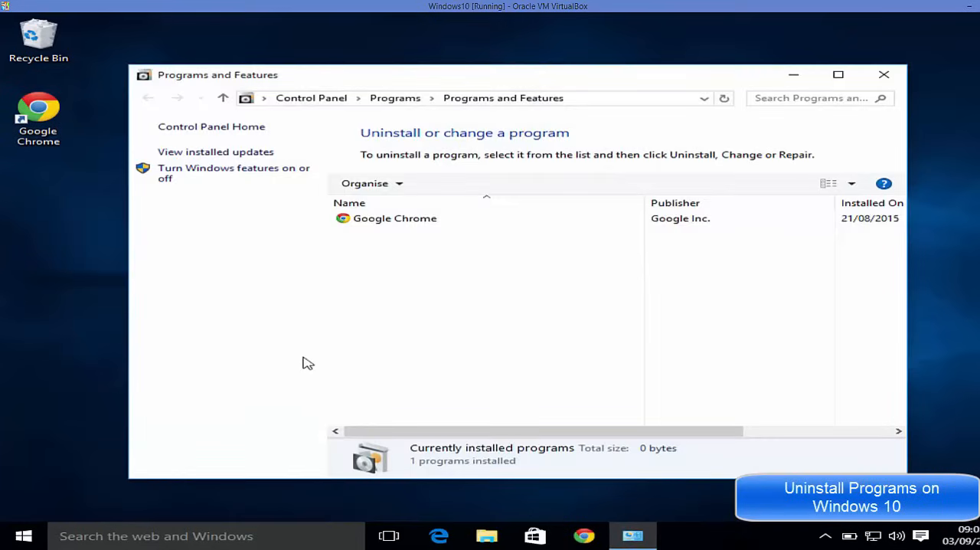
{"action": "mouse_move", "coordinate": [511, 238]}
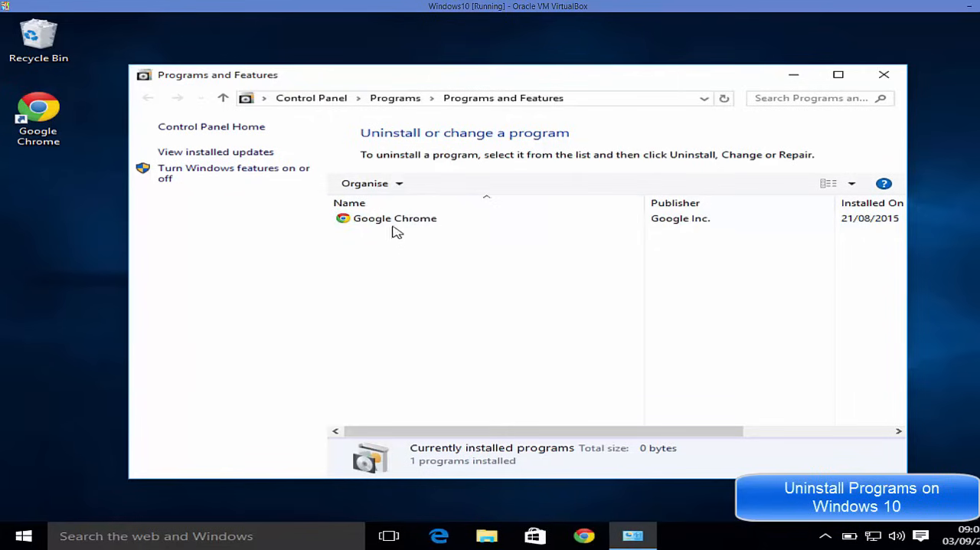
{"action": "left_click", "coordinate": [394, 218]}
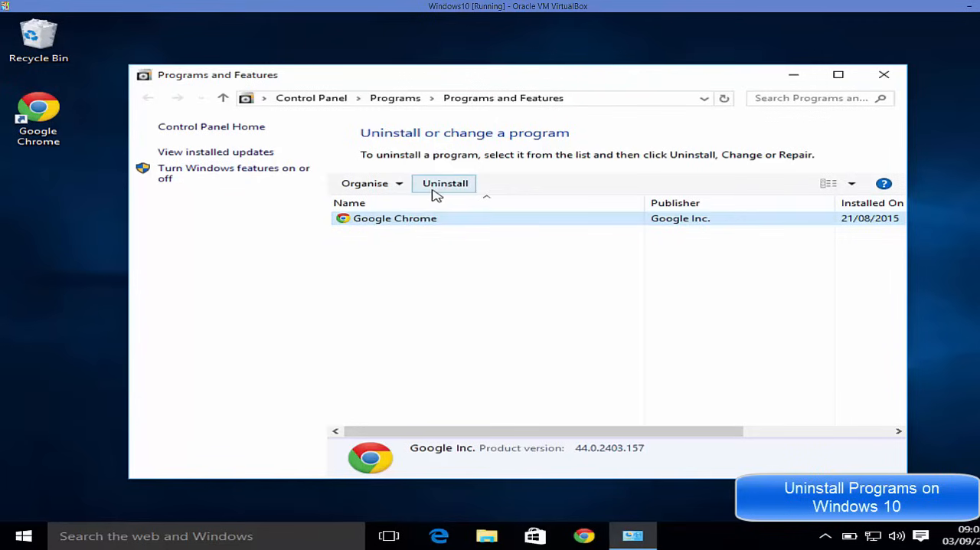
{"action": "mouse_move", "coordinate": [436, 188]}
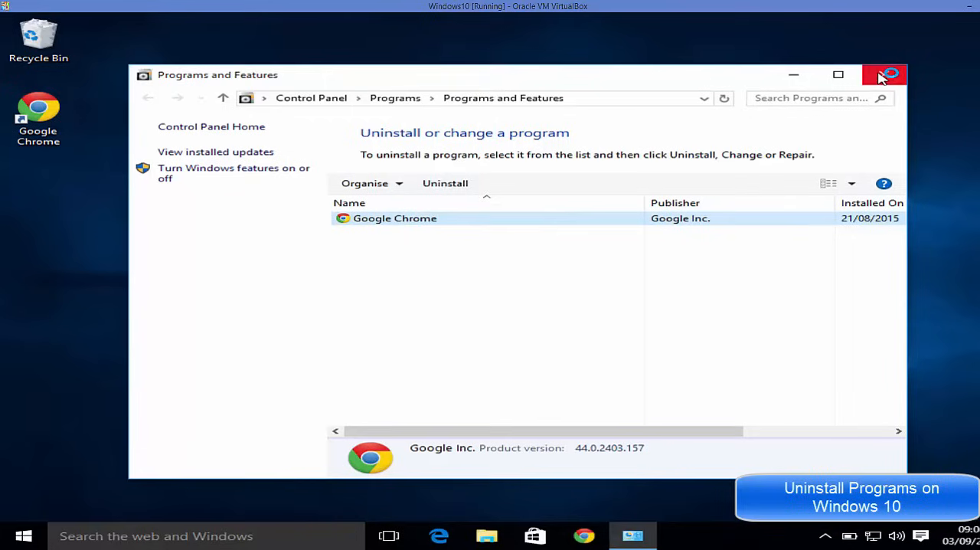
{"action": "left_click", "coordinate": [880, 75]}
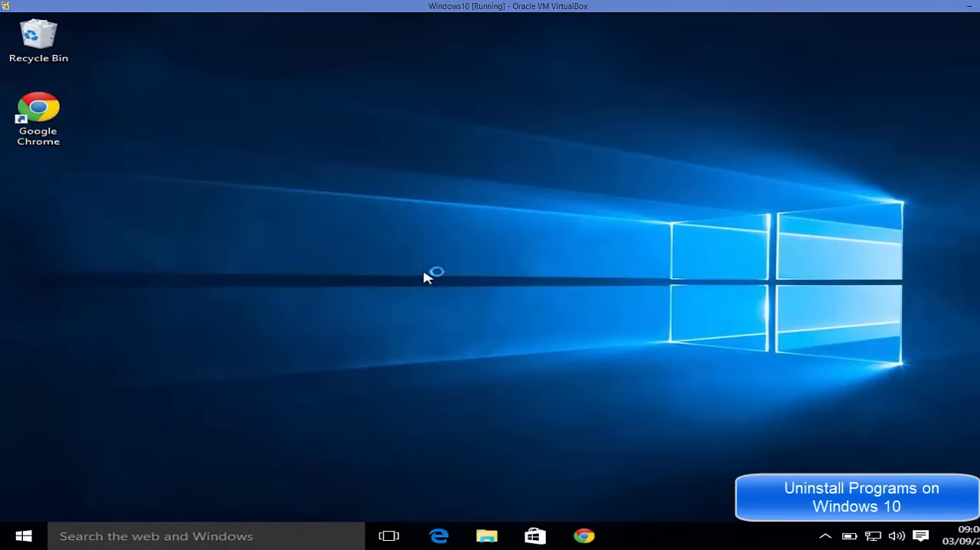
{"action": "mouse_move", "coordinate": [55, 511]}
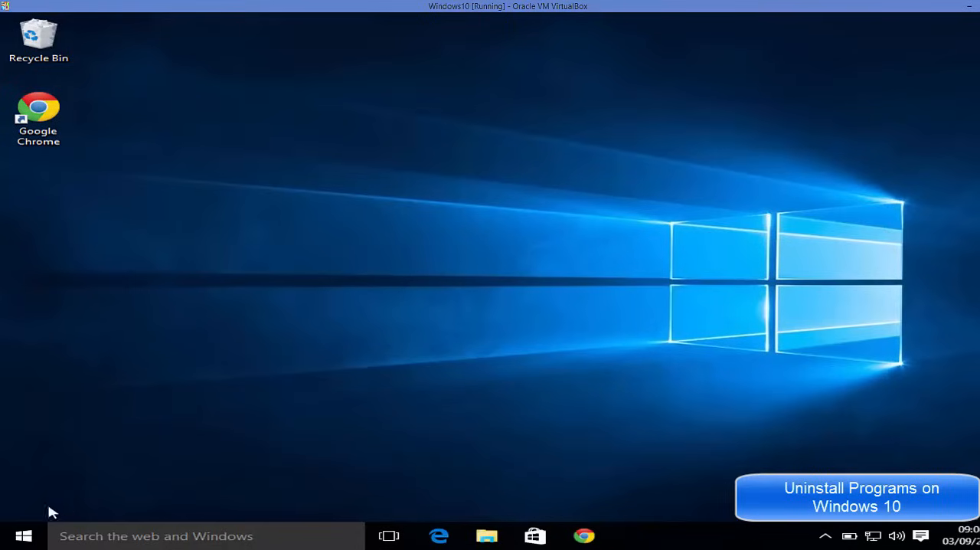
- Open Windows Settings from the Start menu and go to the System category
{"action": "left_click", "coordinate": [25, 534]}
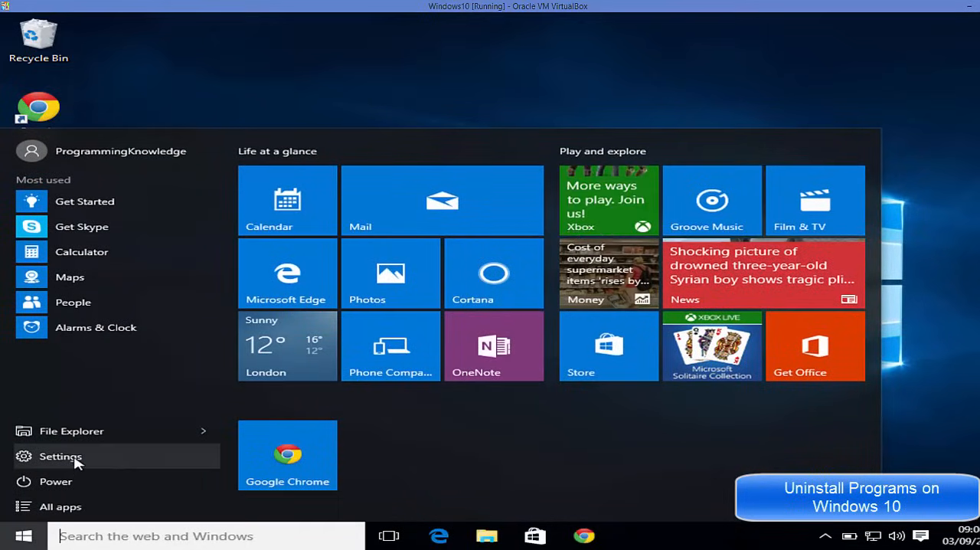
{"action": "left_click", "coordinate": [56, 456]}
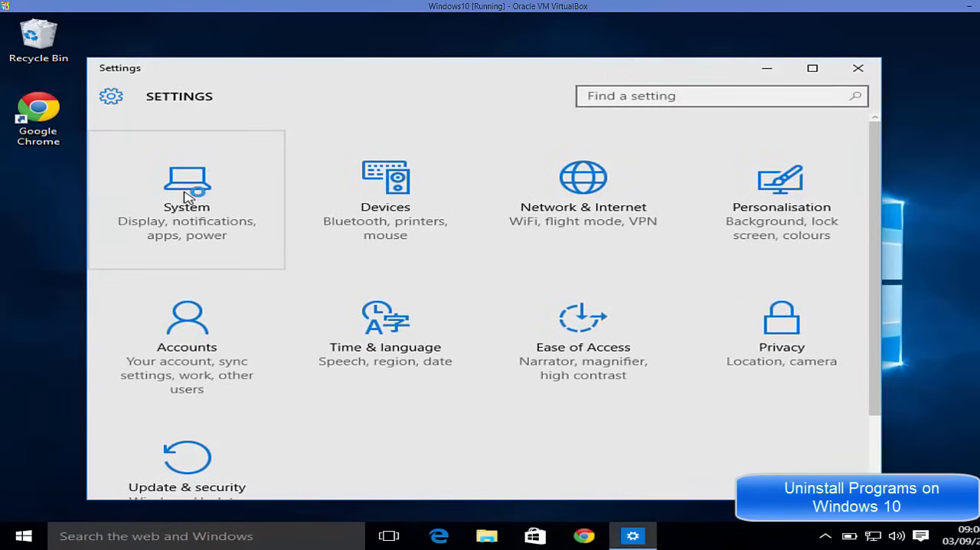
{"action": "left_click", "coordinate": [186, 191]}
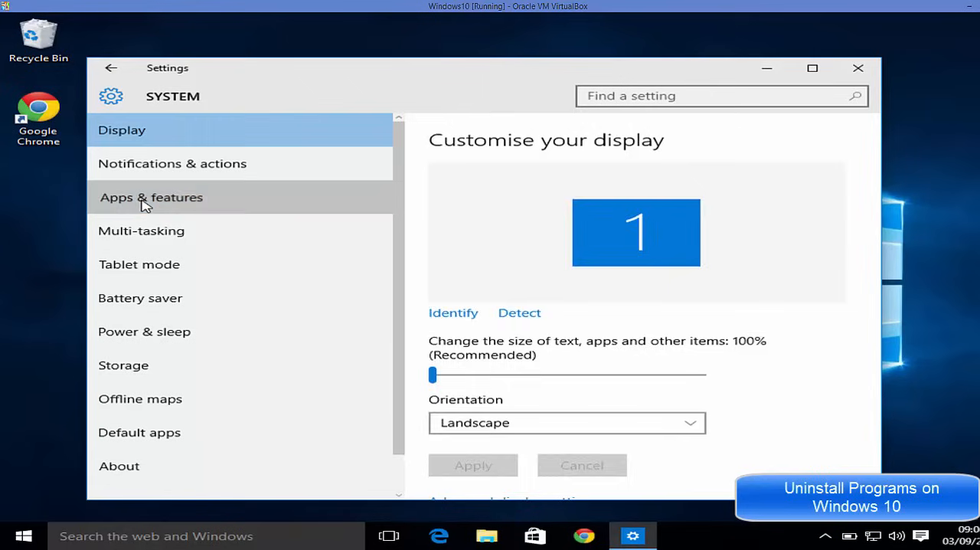
- Open Apps & features, scroll down to Google Chrome, and choose Uninstall
{"action": "left_click", "coordinate": [151, 197]}
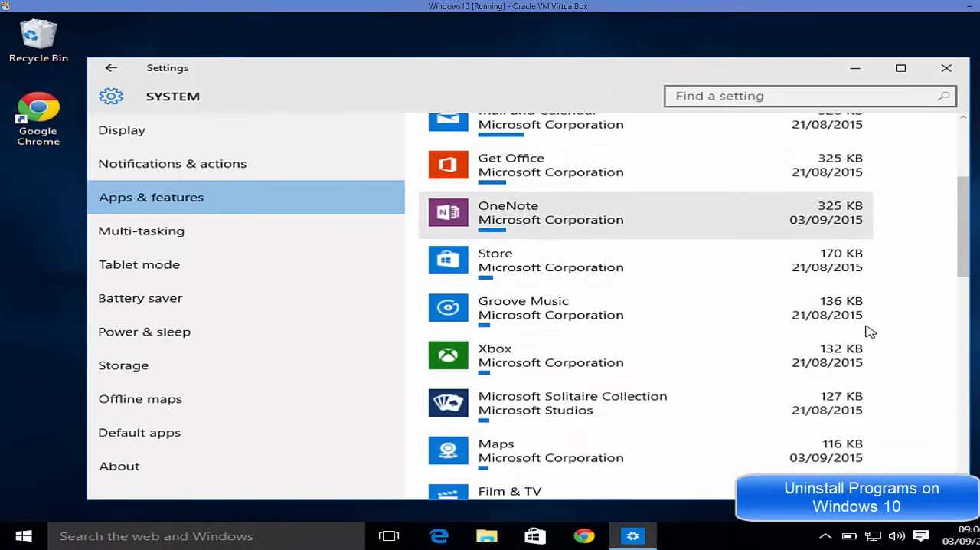
{"action": "scroll", "scroll_direction": "down", "scroll_amount": 3}
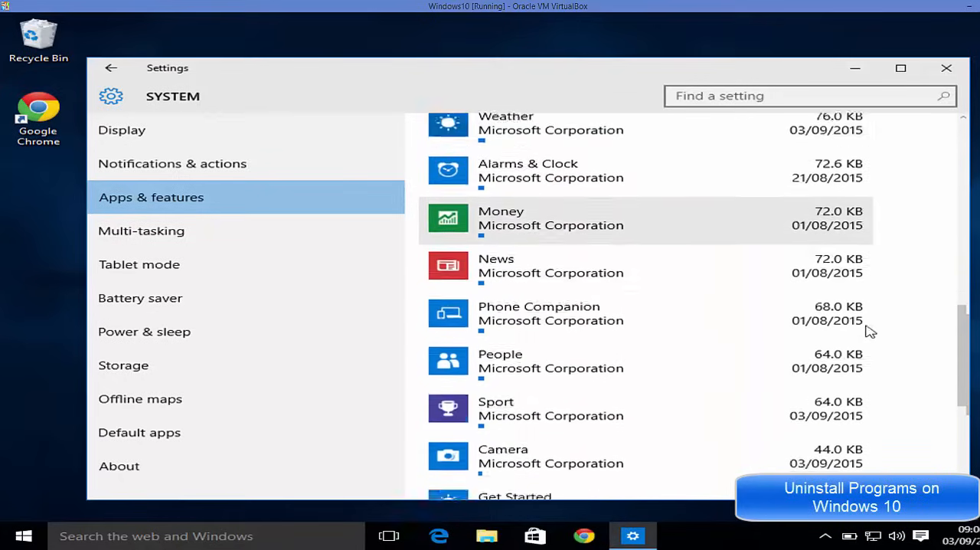
{"action": "scroll", "scroll_direction": "down", "scroll_amount": 3}
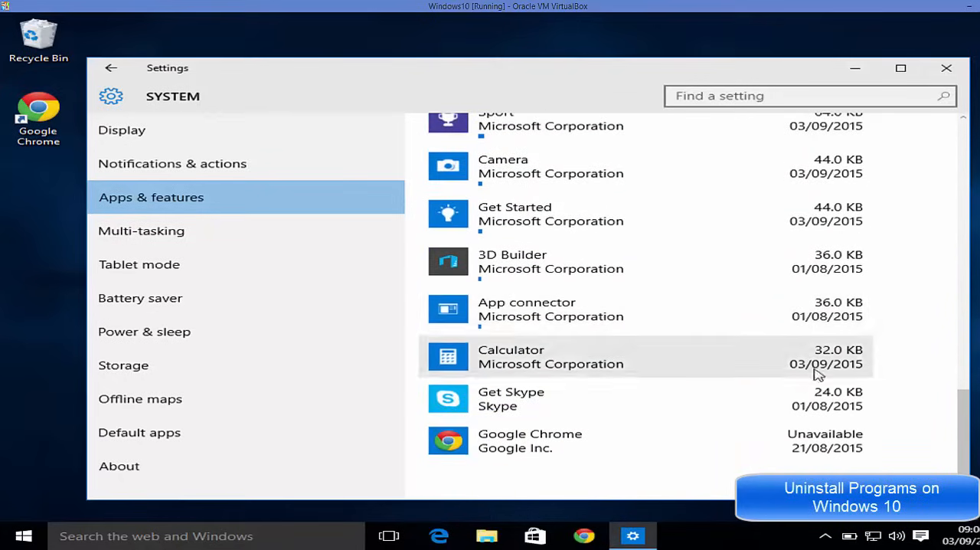
{"action": "mouse_move", "coordinate": [593, 444]}
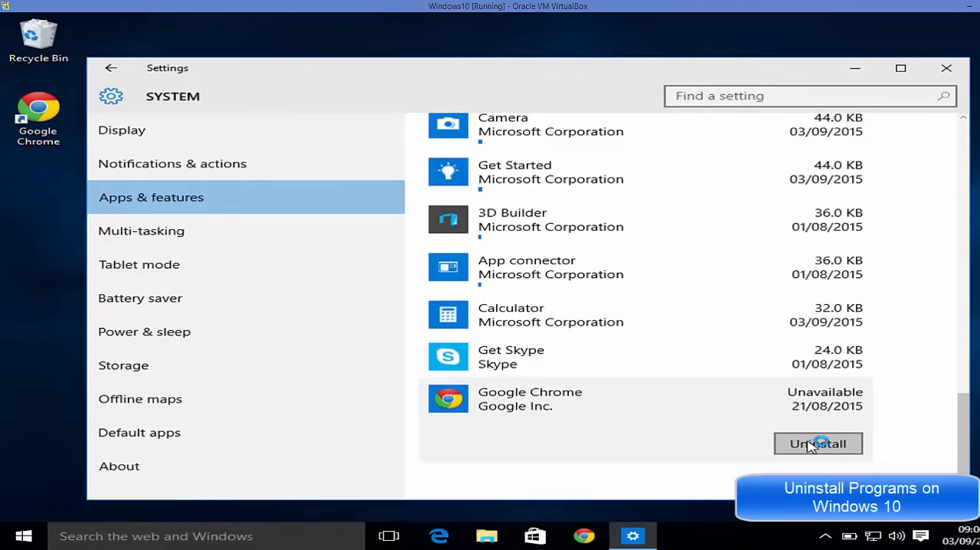
{"action": "left_click", "coordinate": [818, 444]}
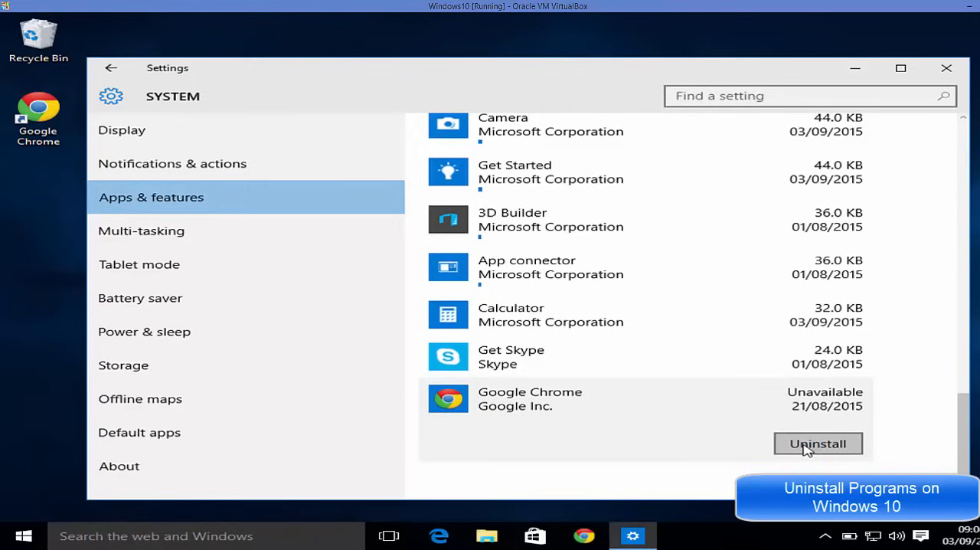
{"action": "mouse_move", "coordinate": [810, 450]}
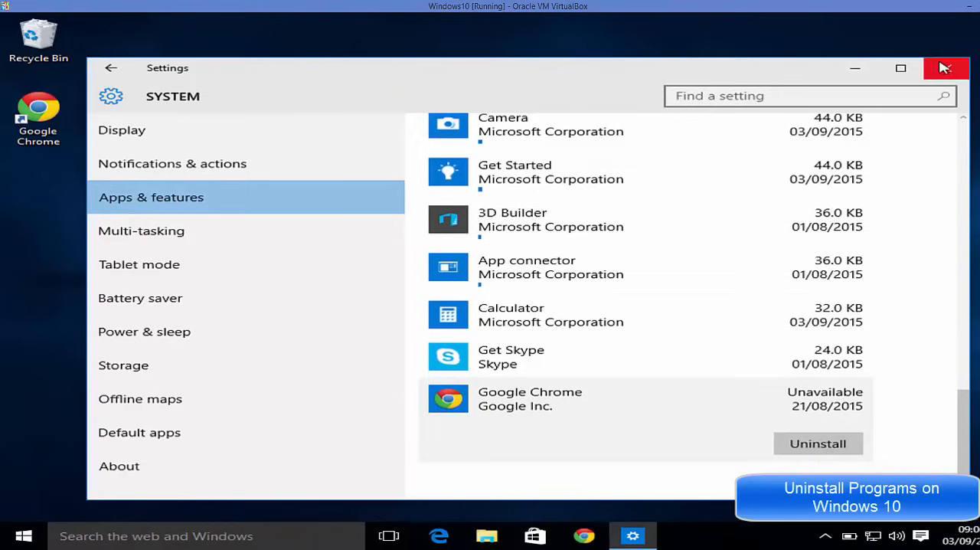
- Close Settings and open Control Panel by searching 'com' in the taskbar
{"action": "left_click", "coordinate": [948, 69]}
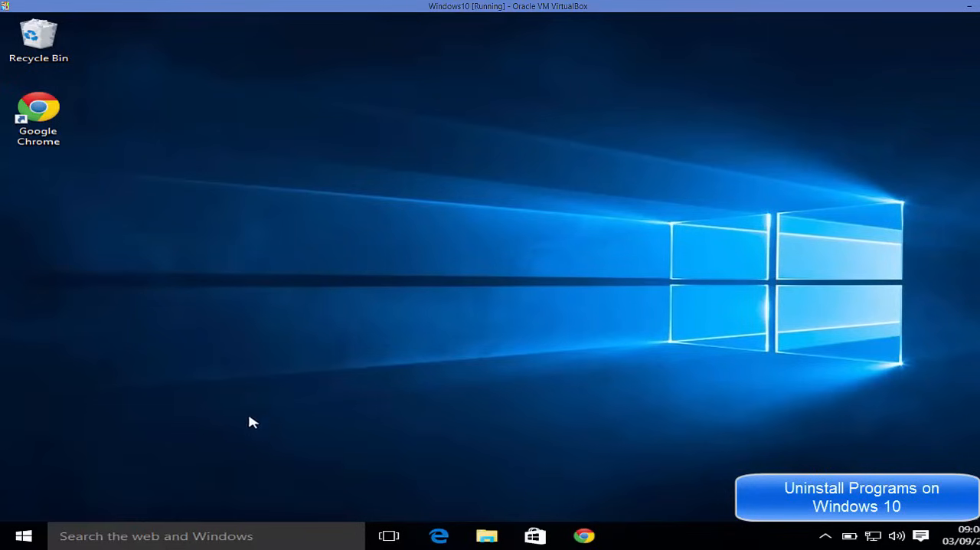
{"action": "mouse_move", "coordinate": [212, 490]}
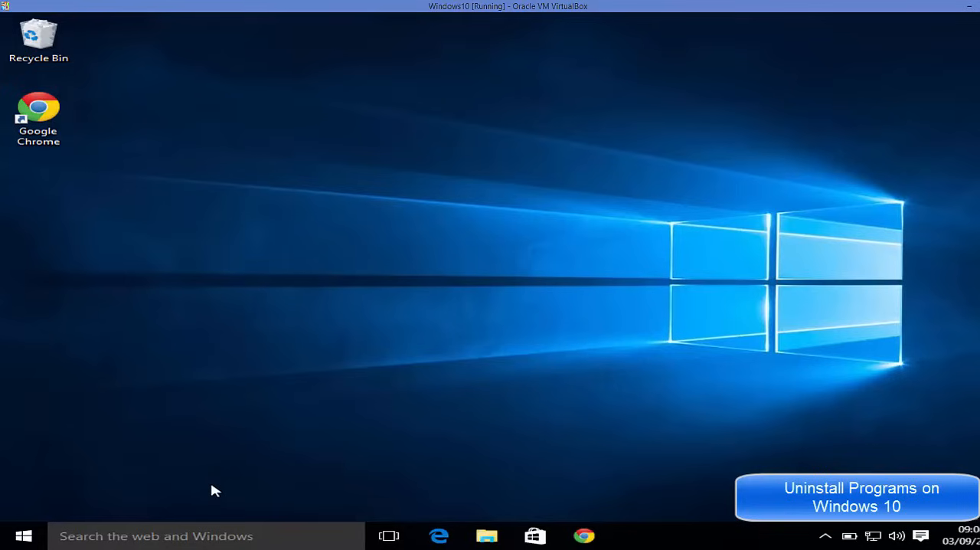
{"action": "mouse_move", "coordinate": [219, 499]}
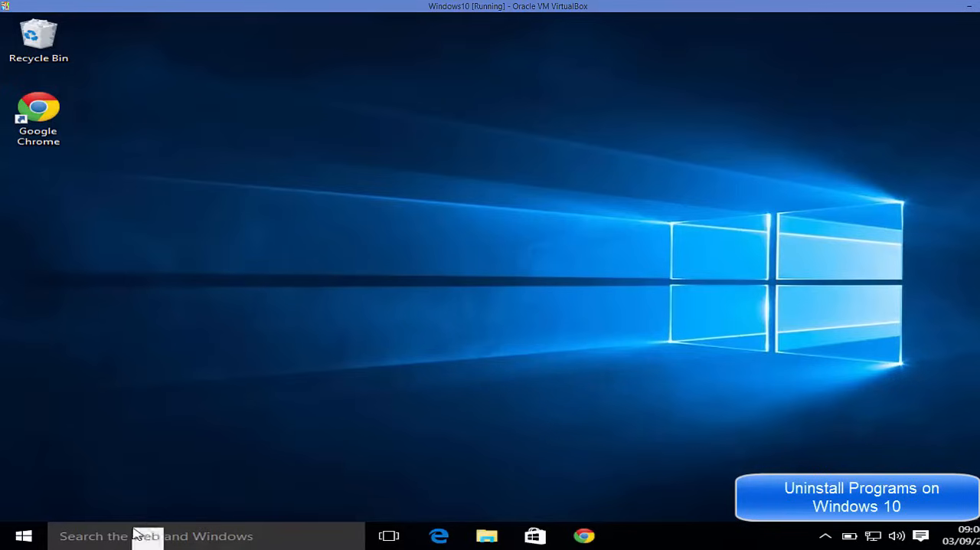
{"action": "left_click", "coordinate": [146, 535]}
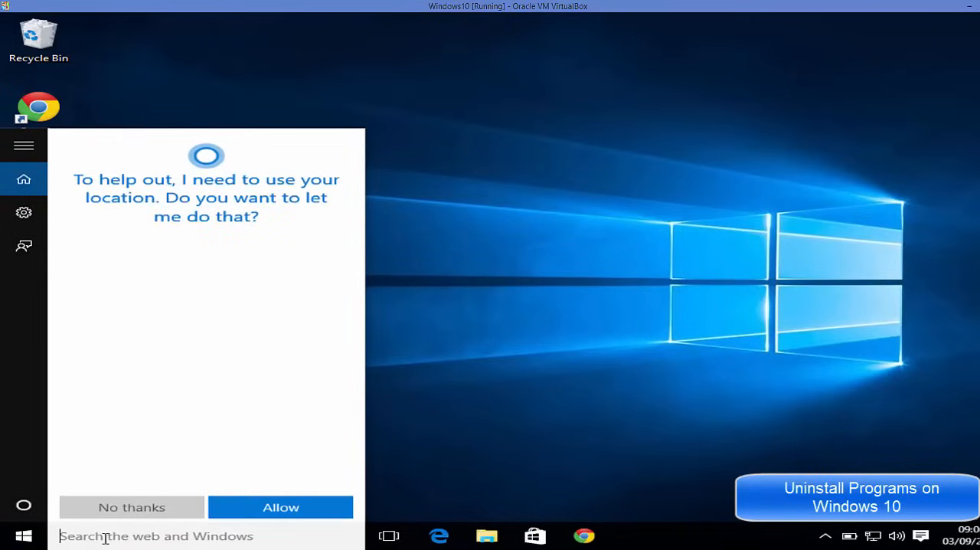
{"action": "type", "text": "com"}
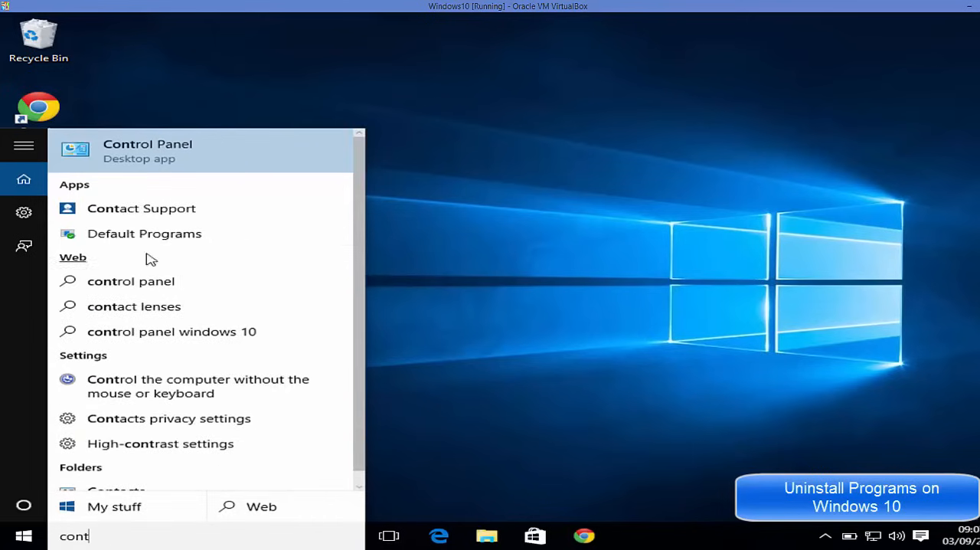
{"action": "left_click", "coordinate": [147, 150]}
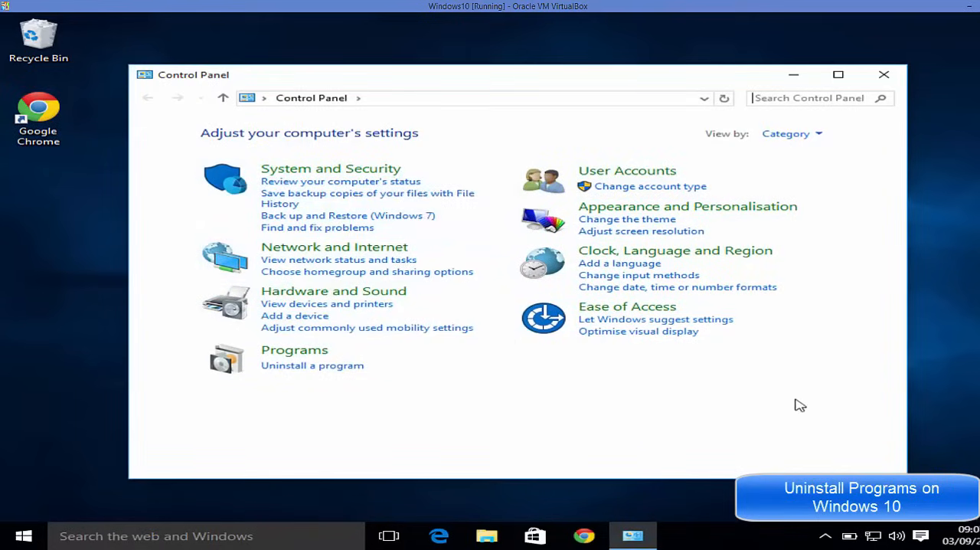
{"action": "mouse_move", "coordinate": [874, 288]}
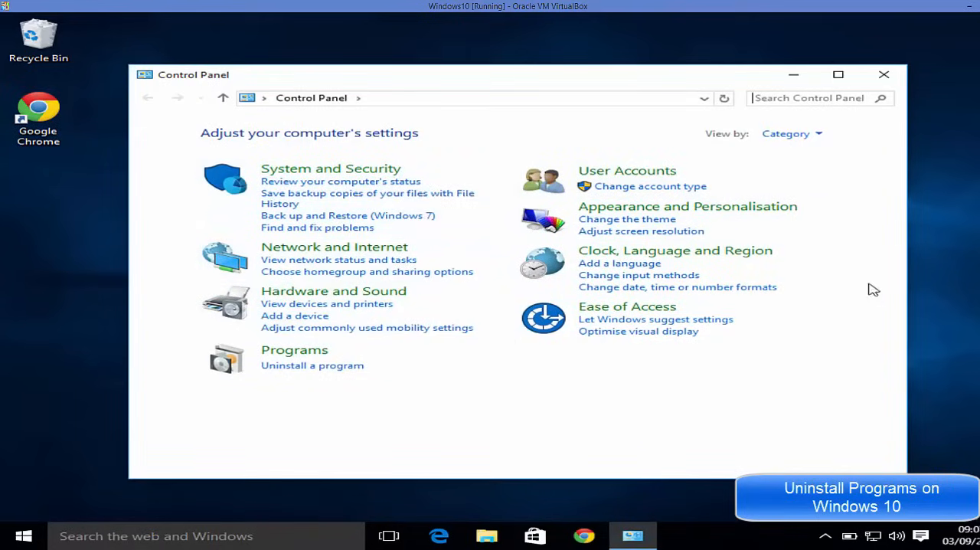
{"action": "mouse_move", "coordinate": [306, 375]}
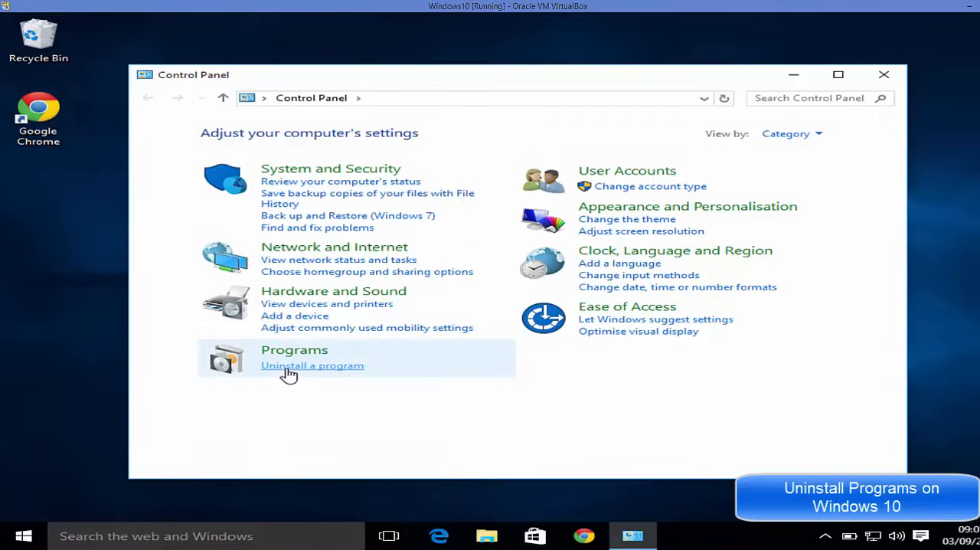
- Choose 'Uninstall a program' under Programs to list installed software
{"action": "left_click", "coordinate": [312, 365]}
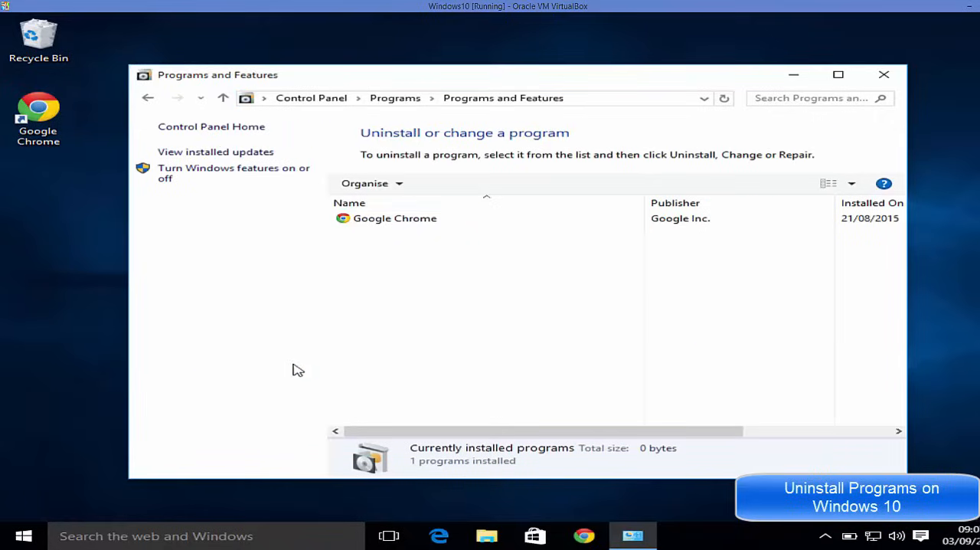
{"action": "mouse_move", "coordinate": [494, 309]}
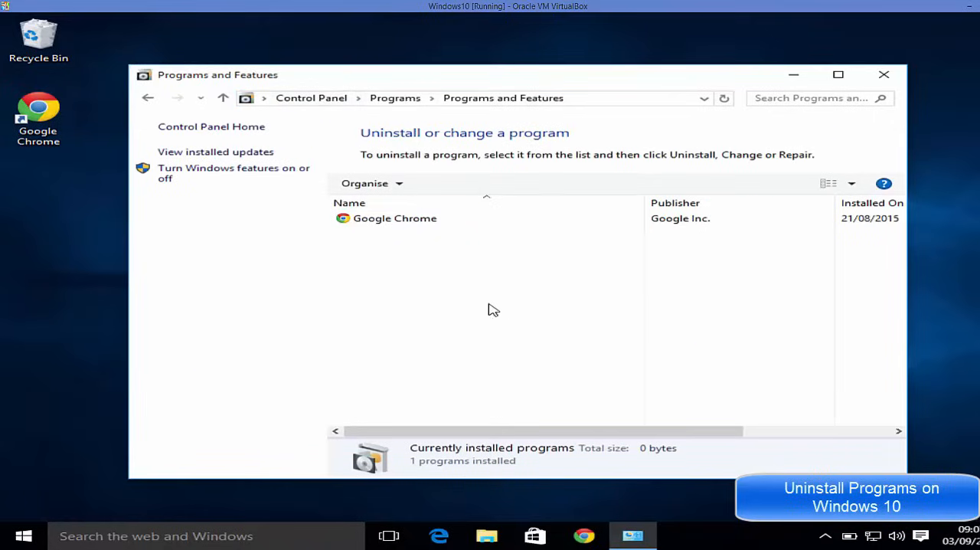
- Select Google Chrome in the Programs and Features list
{"action": "left_click", "coordinate": [394, 219]}
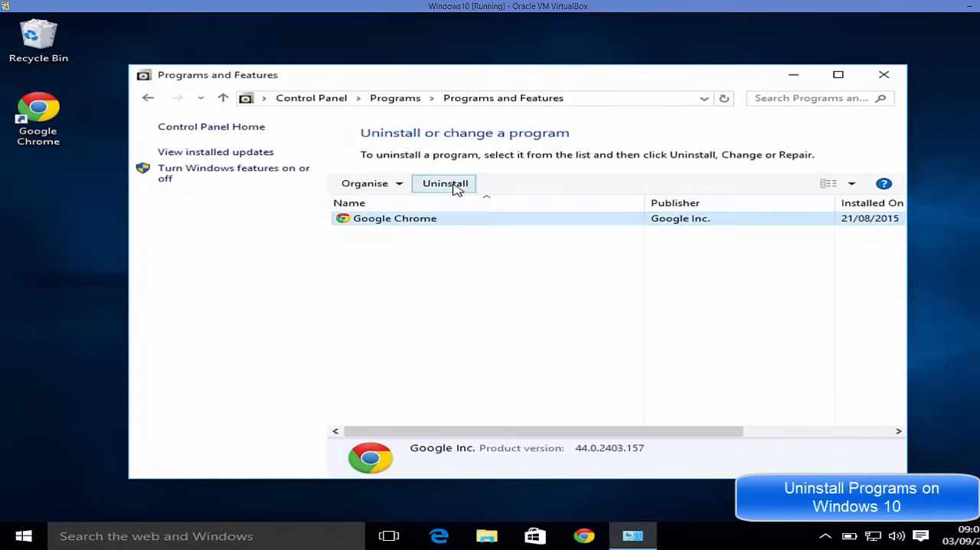
{"action": "mouse_move", "coordinate": [520, 308]}
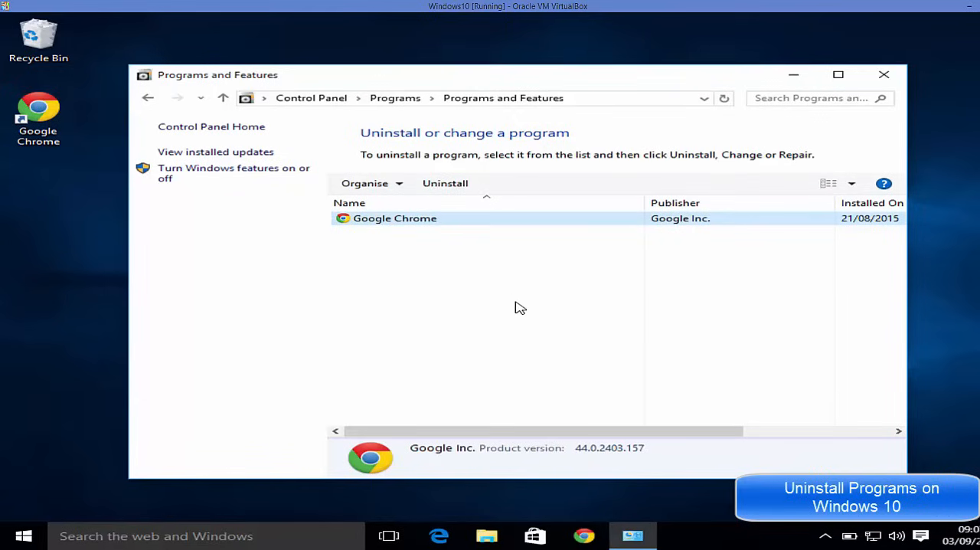
{"action": "mouse_move", "coordinate": [510, 303]}
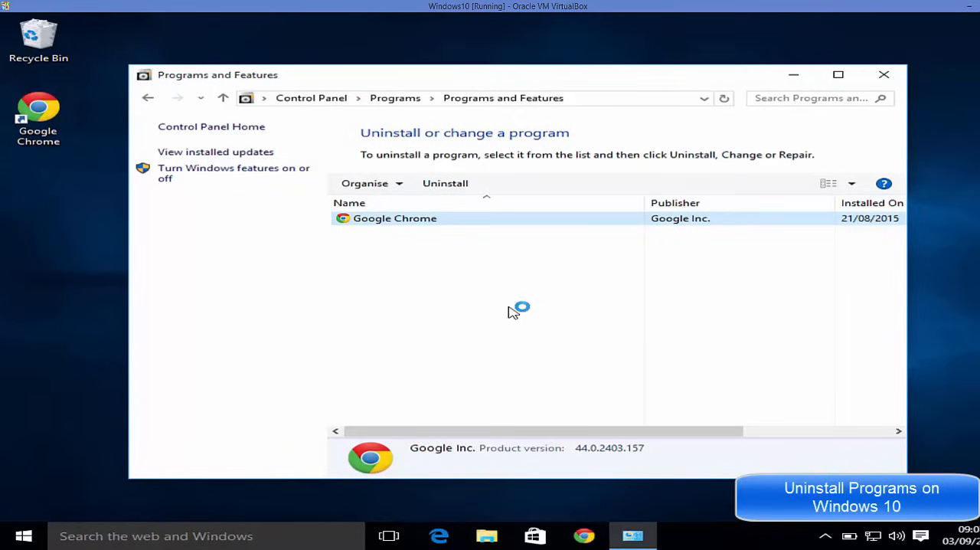
{"action": "mouse_move", "coordinate": [513, 312]}
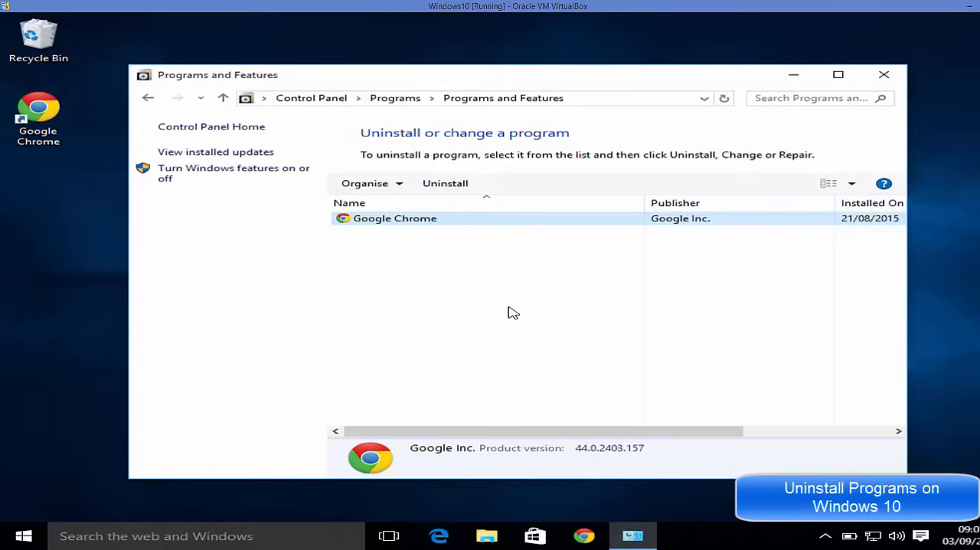
{"action": "mouse_move", "coordinate": [511, 316]}
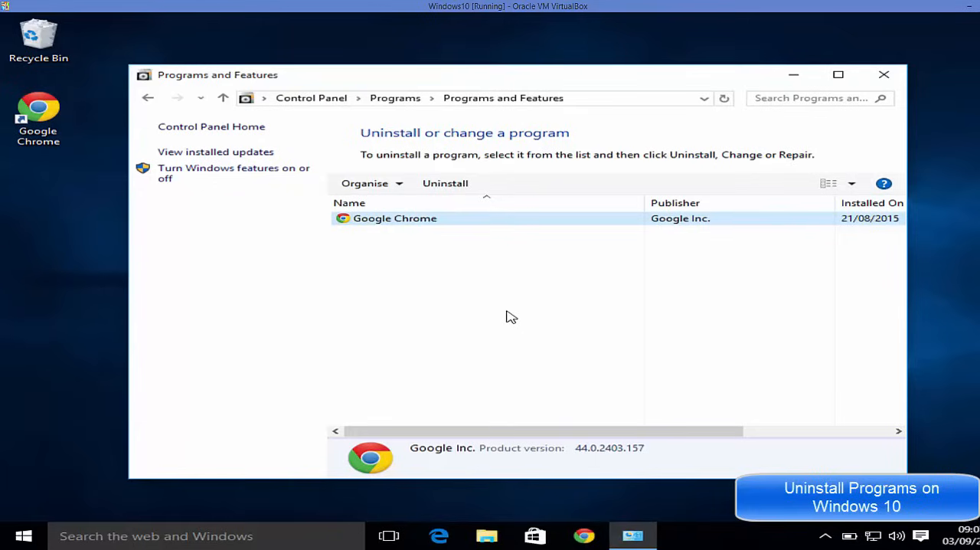